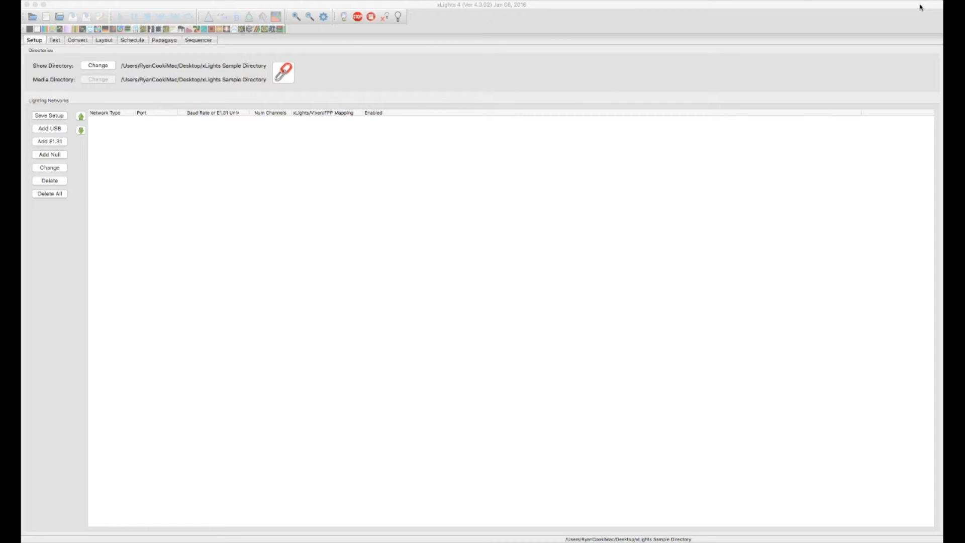
{"action": "mouse_move", "coordinate": [898, 56]}
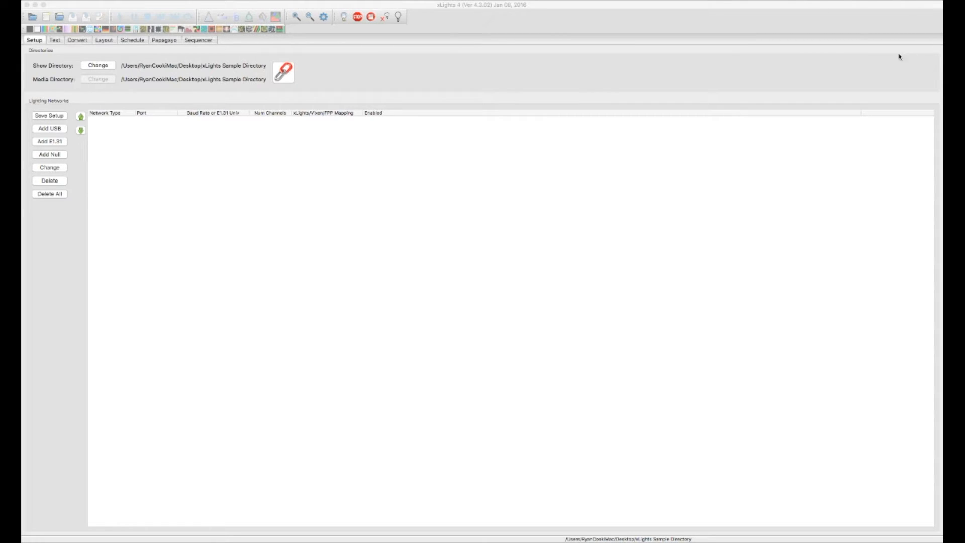
{"action": "mouse_move", "coordinate": [823, 343]}
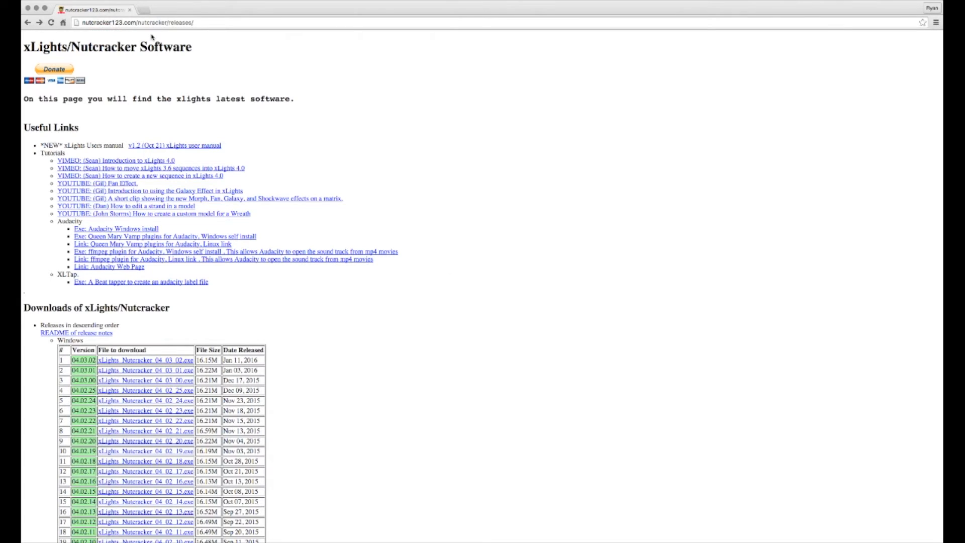
Scroll past the Windows releases table and open the list of Mac xLights versions.
{"action": "left_click", "coordinate": [151, 31]}
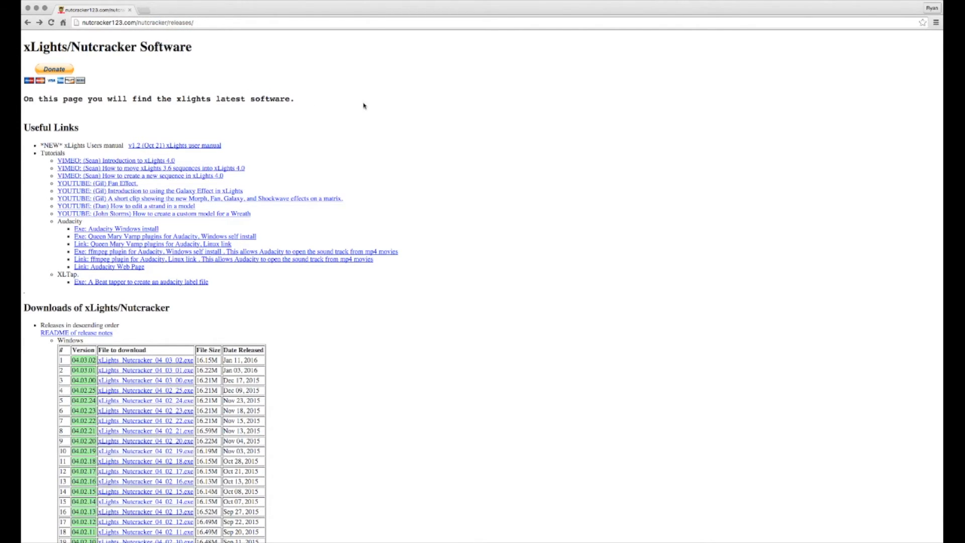
{"action": "mouse_move", "coordinate": [376, 112]}
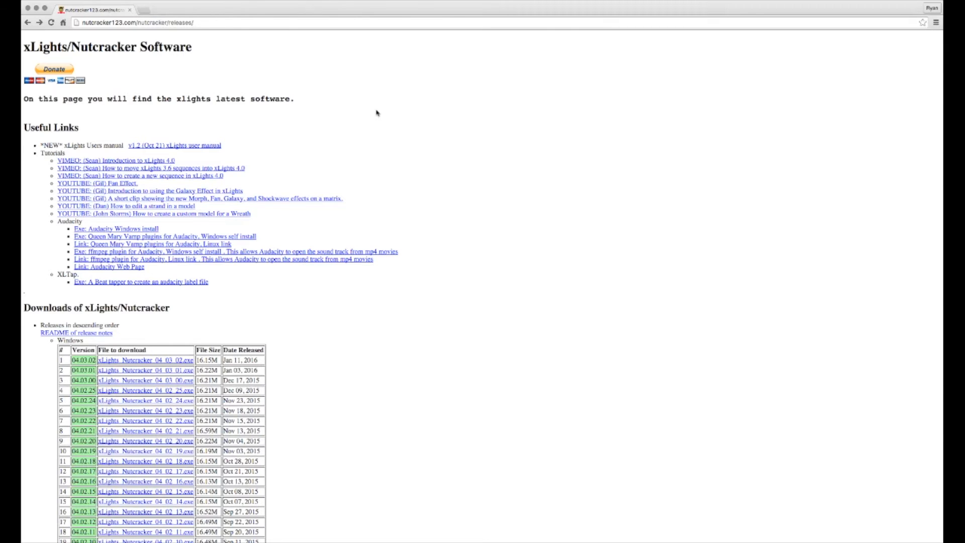
{"action": "mouse_move", "coordinate": [486, 191]}
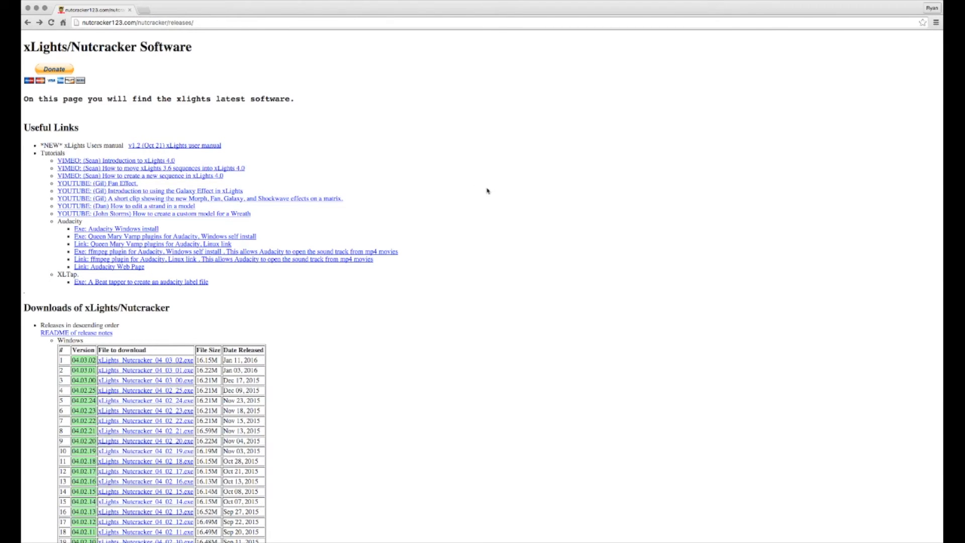
{"action": "scroll", "scroll_direction": "down", "scroll_amount": 3}
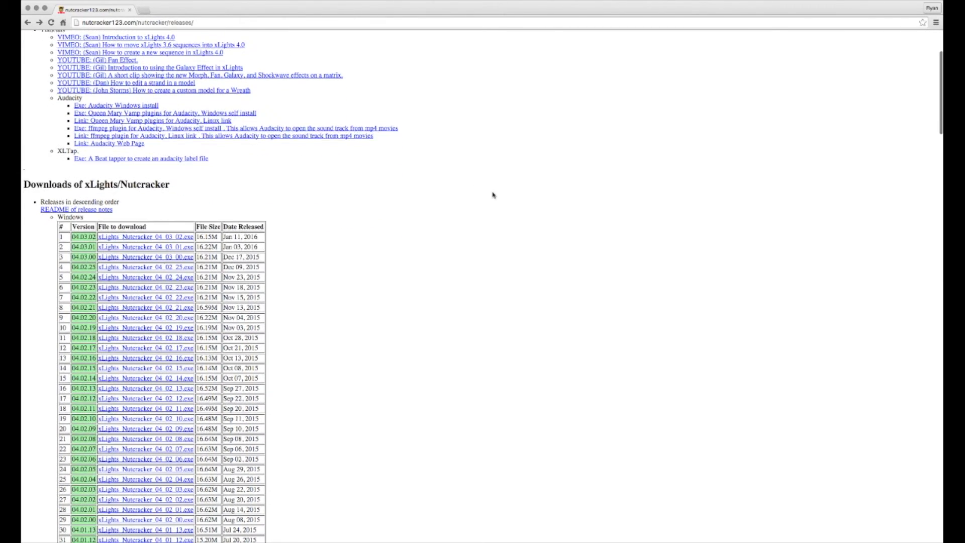
{"action": "scroll", "scroll_direction": "down", "scroll_amount": 3}
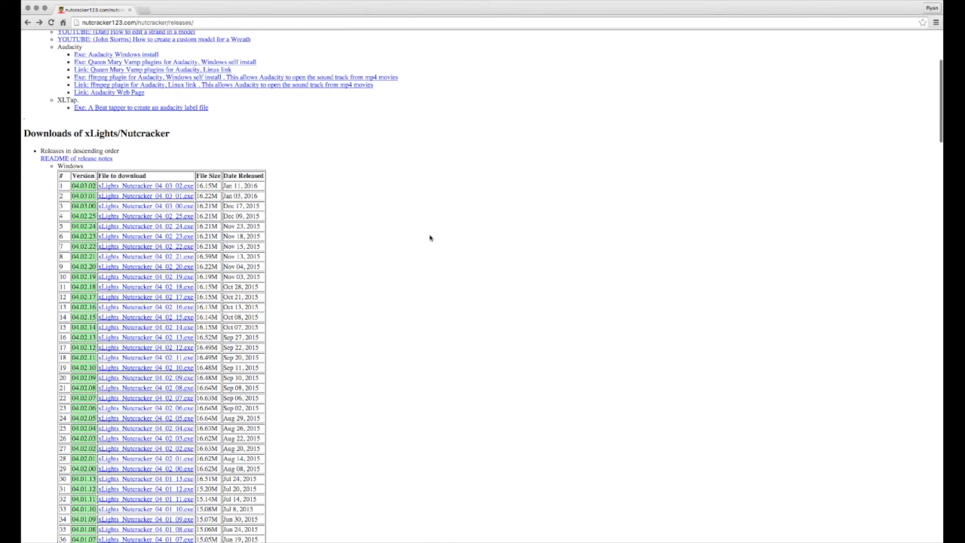
{"action": "mouse_move", "coordinate": [239, 217]}
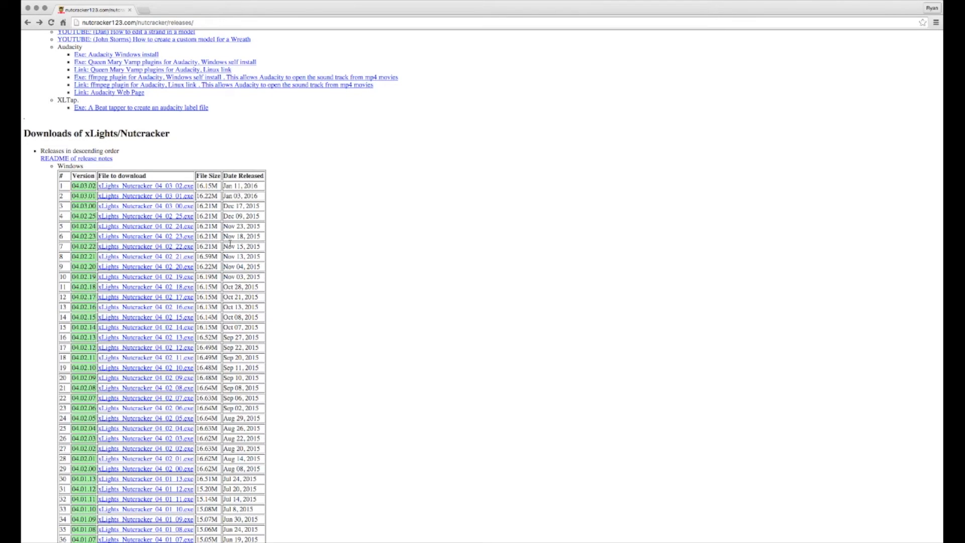
{"action": "scroll", "scroll_direction": "down", "scroll_amount": 3}
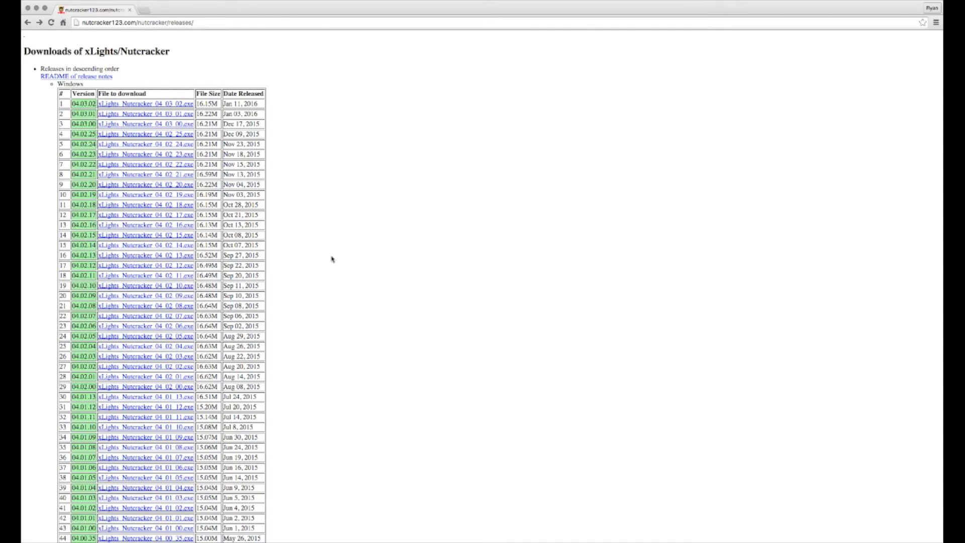
{"action": "scroll", "scroll_direction": "down", "scroll_amount": 3}
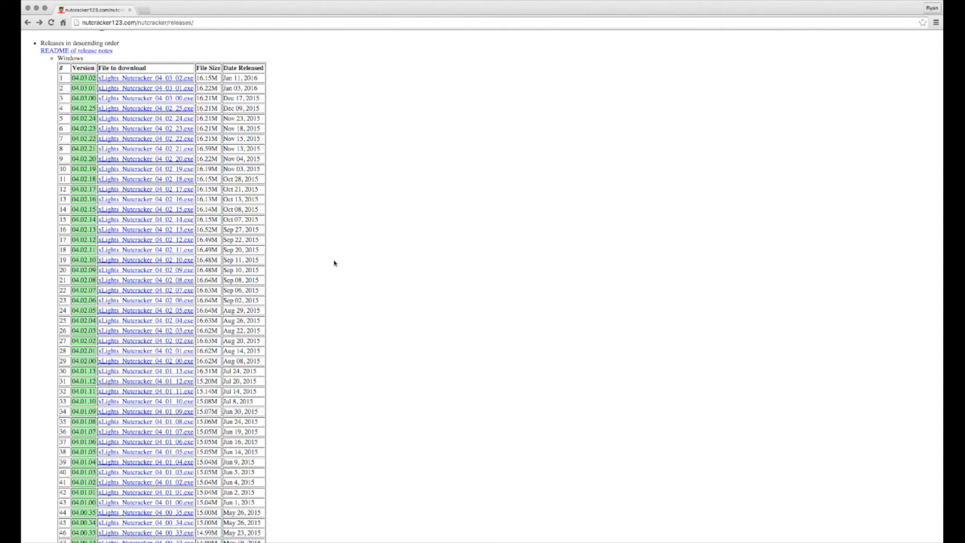
{"action": "scroll", "scroll_direction": "down", "scroll_amount": 3}
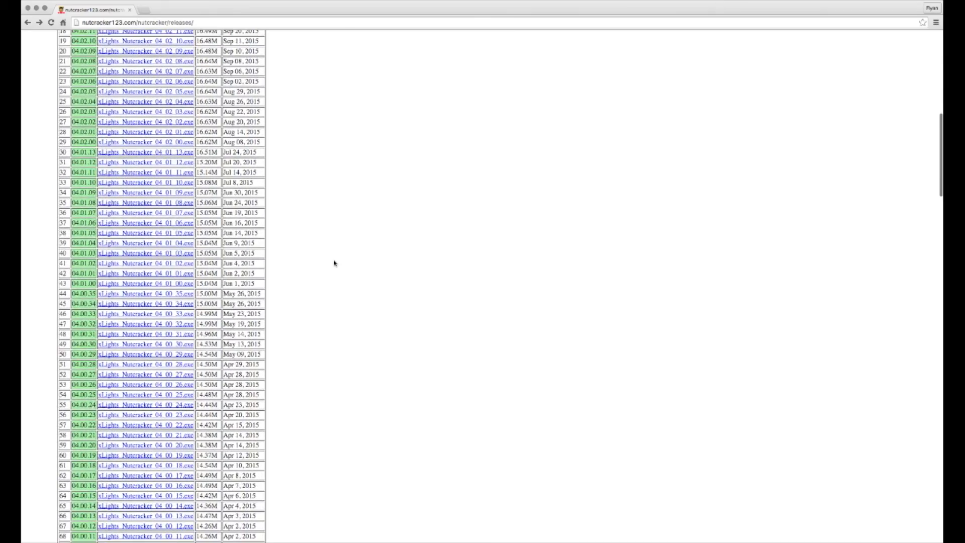
{"action": "scroll", "scroll_direction": "down", "scroll_amount": 3}
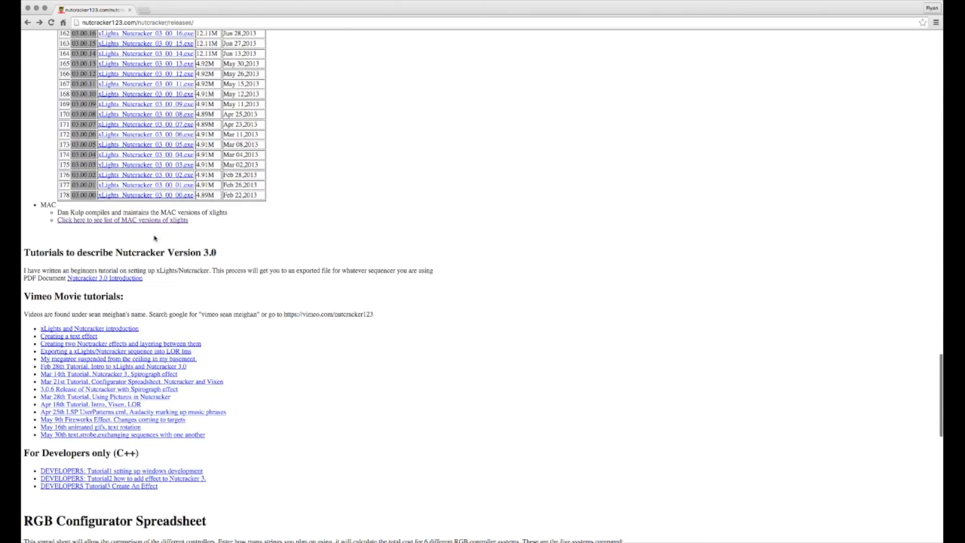
{"action": "left_click", "coordinate": [106, 225]}
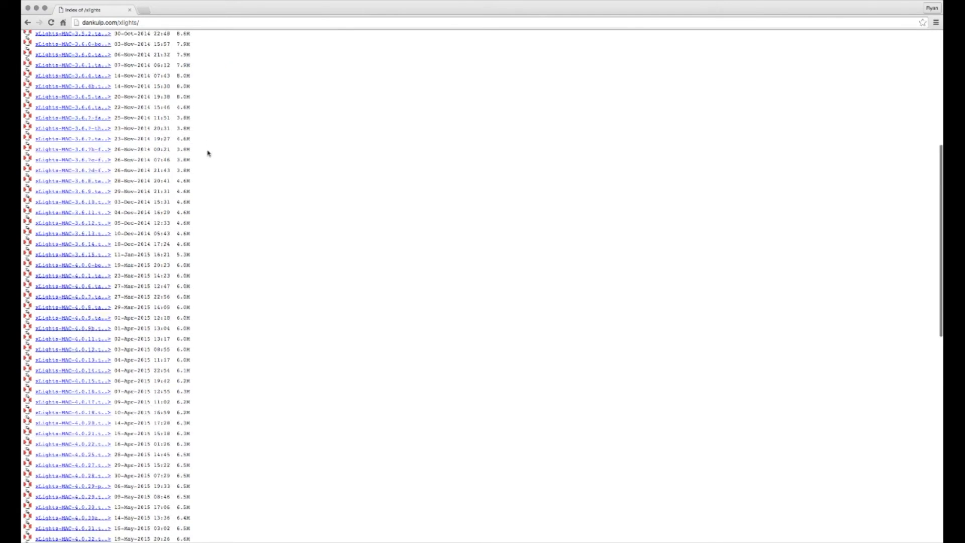
Scroll to the bottom of the Mac index to reach the newest 4.3.x builds.
{"action": "scroll", "scroll_direction": "down", "scroll_amount": 3}
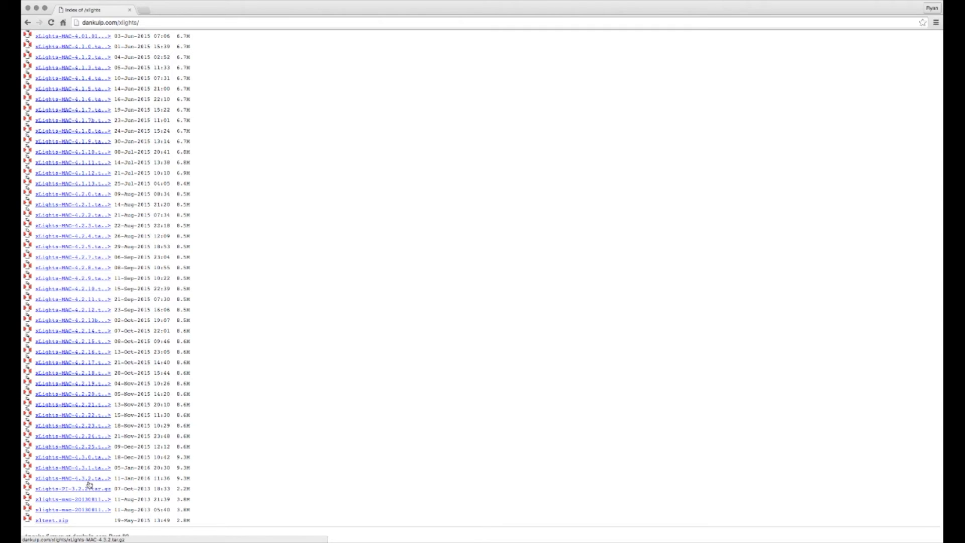
{"action": "mouse_move", "coordinate": [106, 485]}
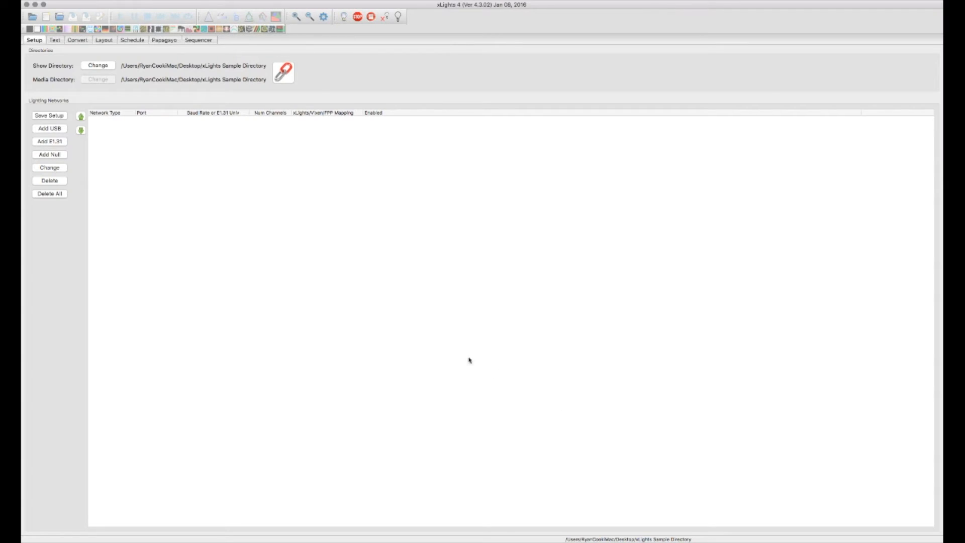
{"action": "mouse_move", "coordinate": [456, 351]}
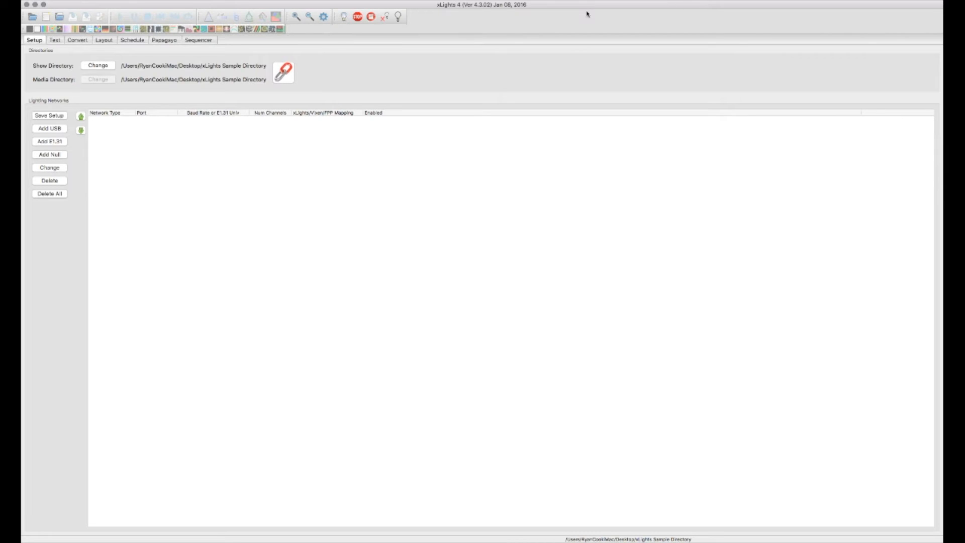
{"action": "mouse_move", "coordinate": [50, 69]}
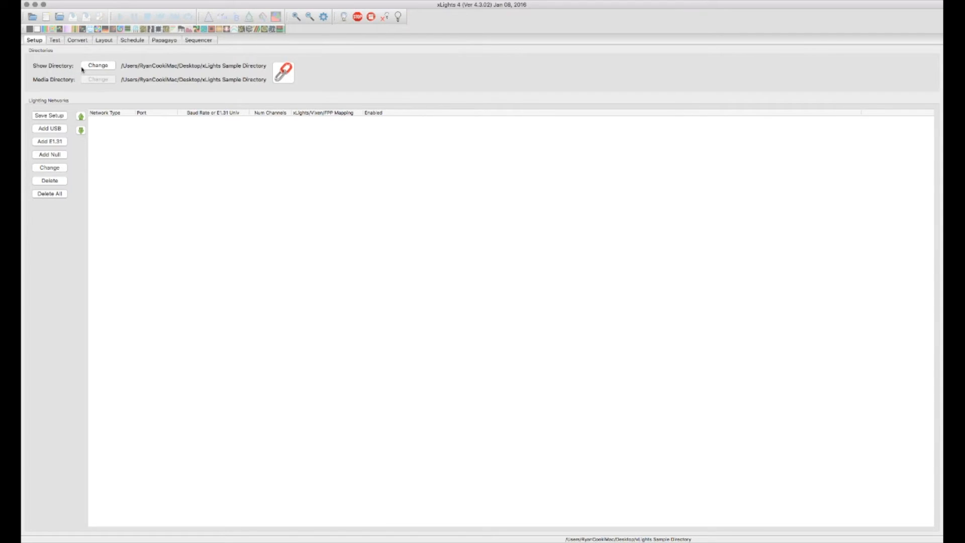
{"action": "mouse_move", "coordinate": [195, 72]}
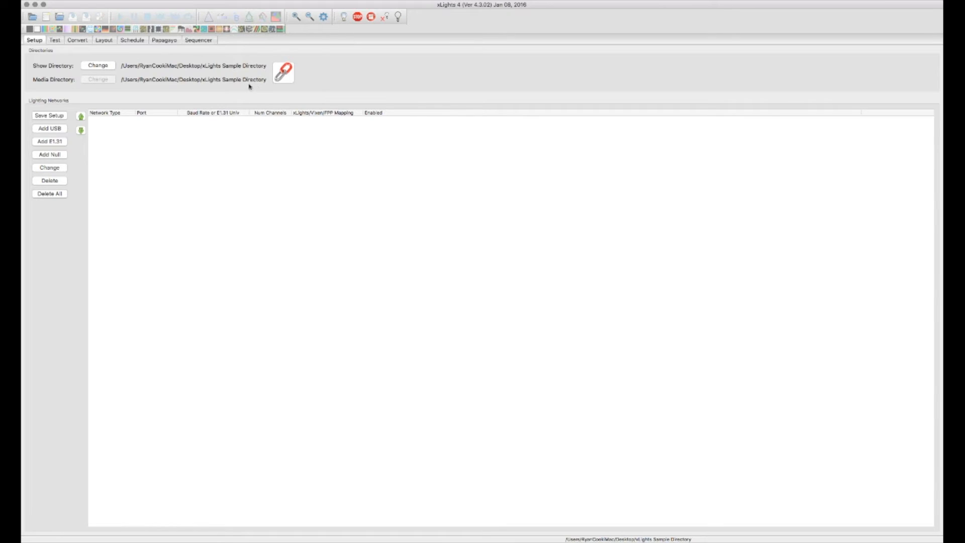
{"action": "mouse_move", "coordinate": [131, 90]}
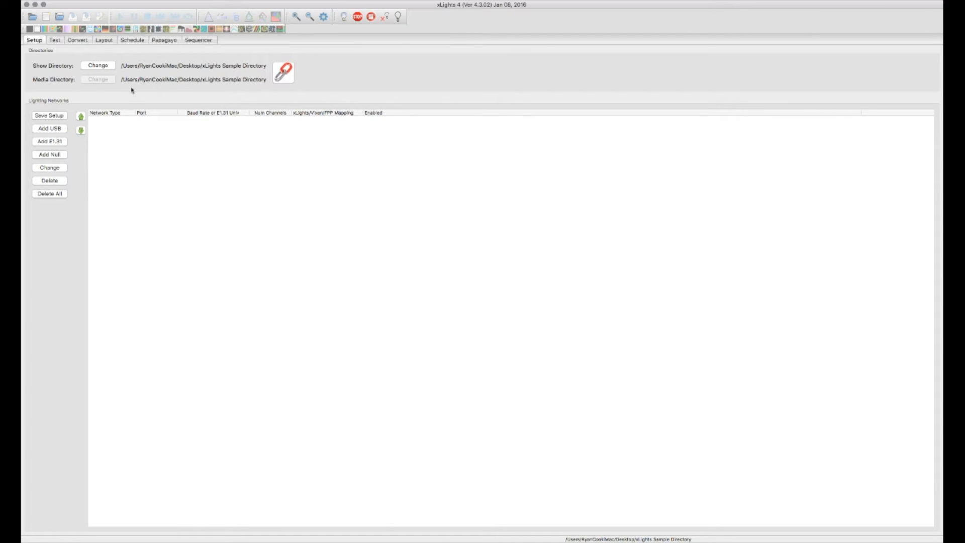
{"action": "mouse_move", "coordinate": [287, 72]}
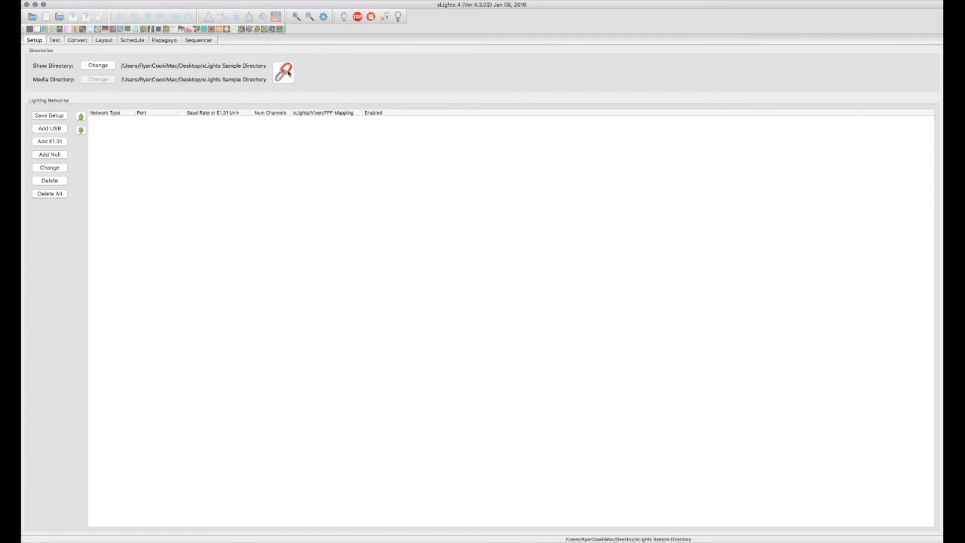
{"action": "mouse_move", "coordinate": [282, 72]}
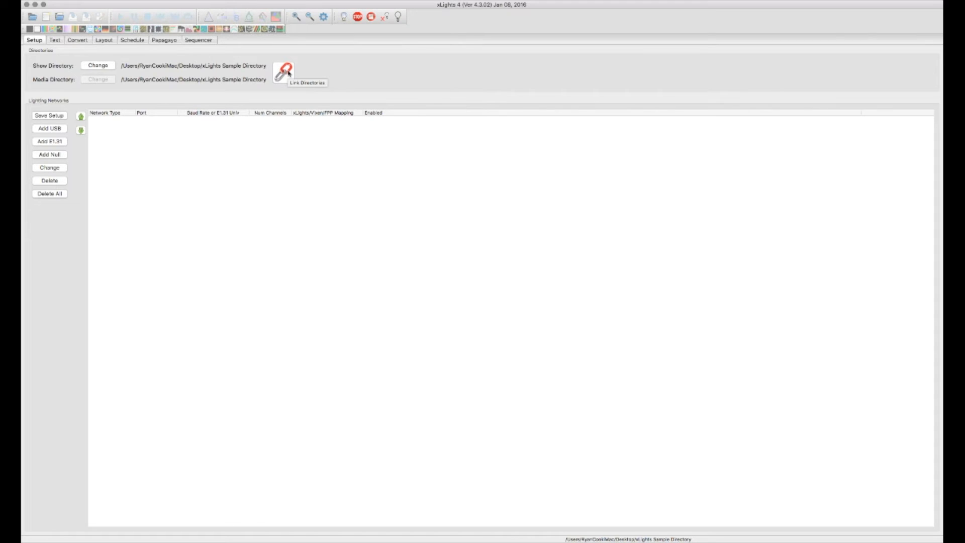
Unlink the Media Directory from the xLights Sample Directory show folder.
{"action": "left_click", "coordinate": [283, 71]}
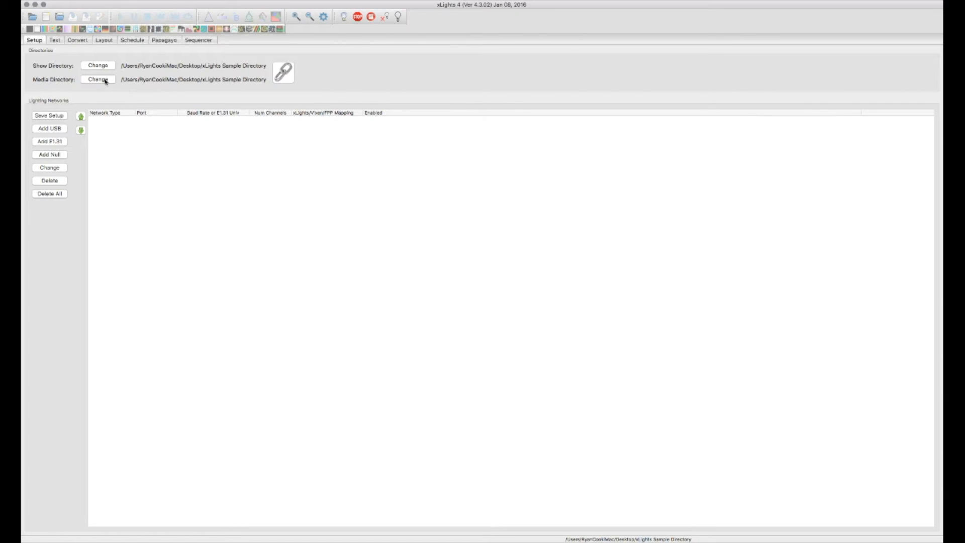
{"action": "mouse_move", "coordinate": [151, 87]}
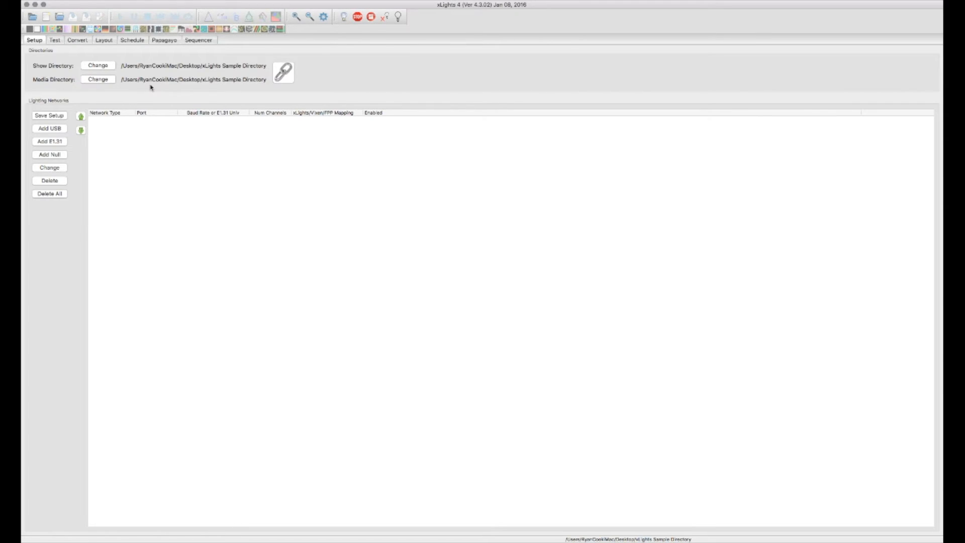
{"action": "mouse_move", "coordinate": [181, 87]}
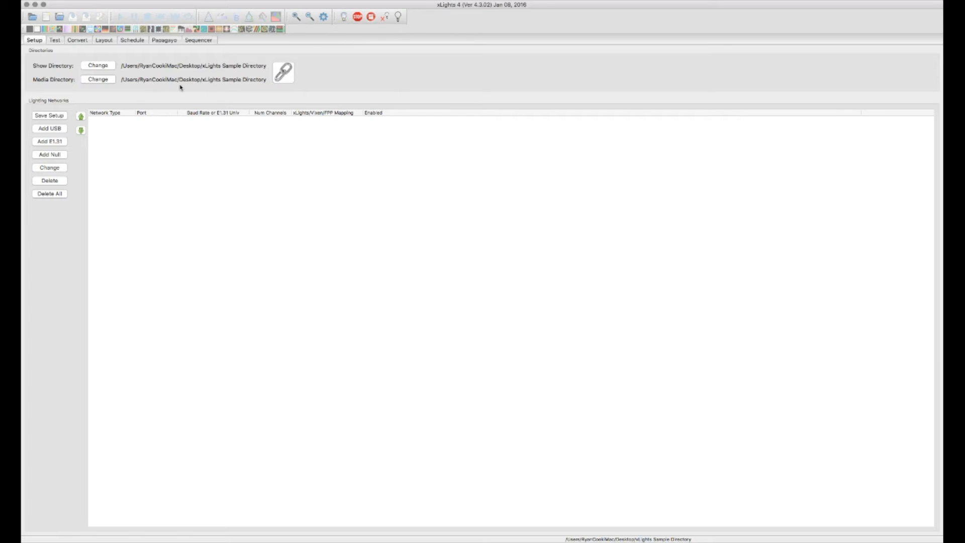
{"action": "mouse_move", "coordinate": [230, 82]}
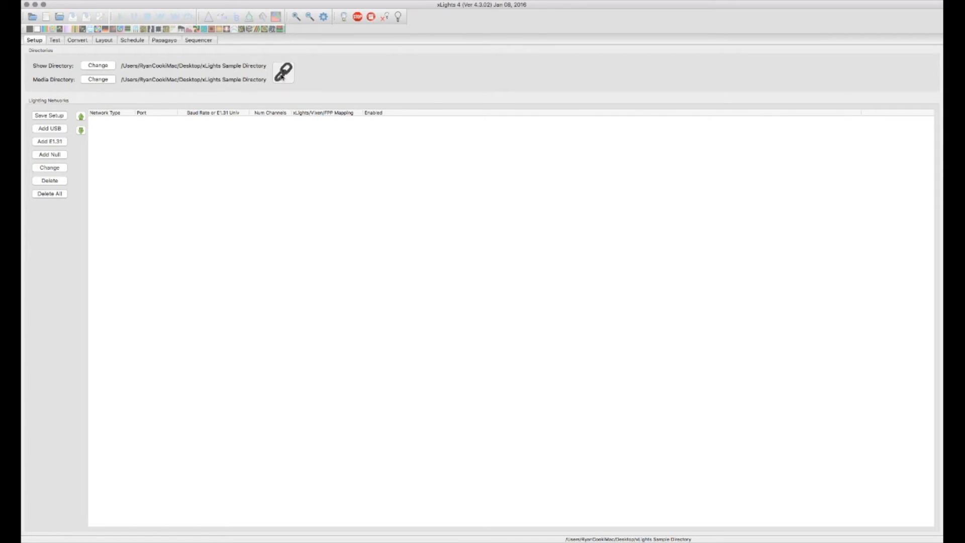
Relink the Media Directory so it follows the xLights Sample Directory.
{"action": "left_click", "coordinate": [282, 72]}
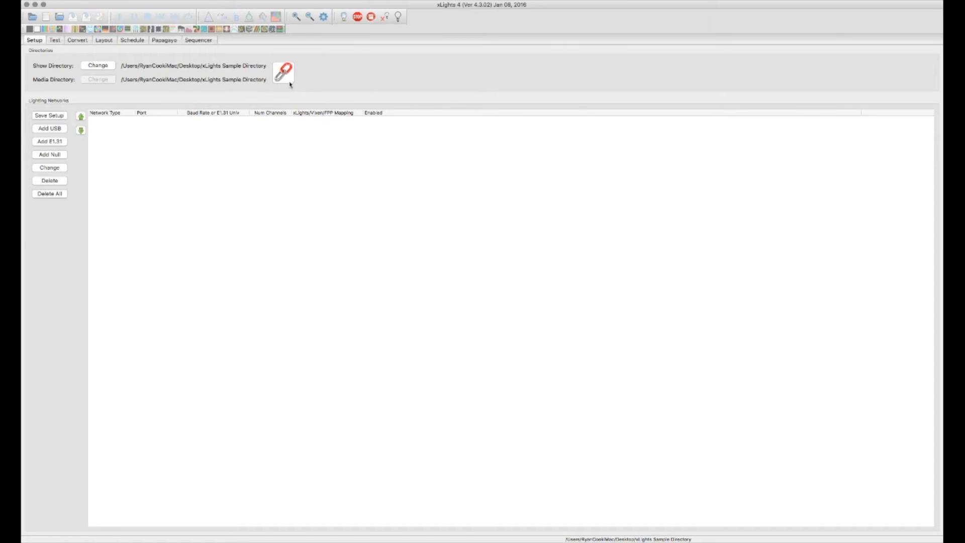
{"action": "mouse_move", "coordinate": [282, 72]}
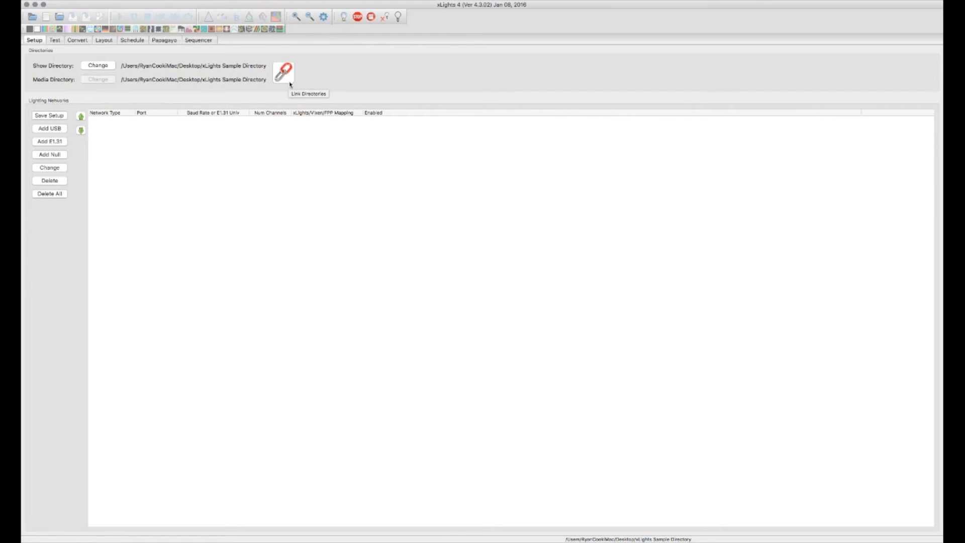
{"action": "mouse_move", "coordinate": [744, 47]}
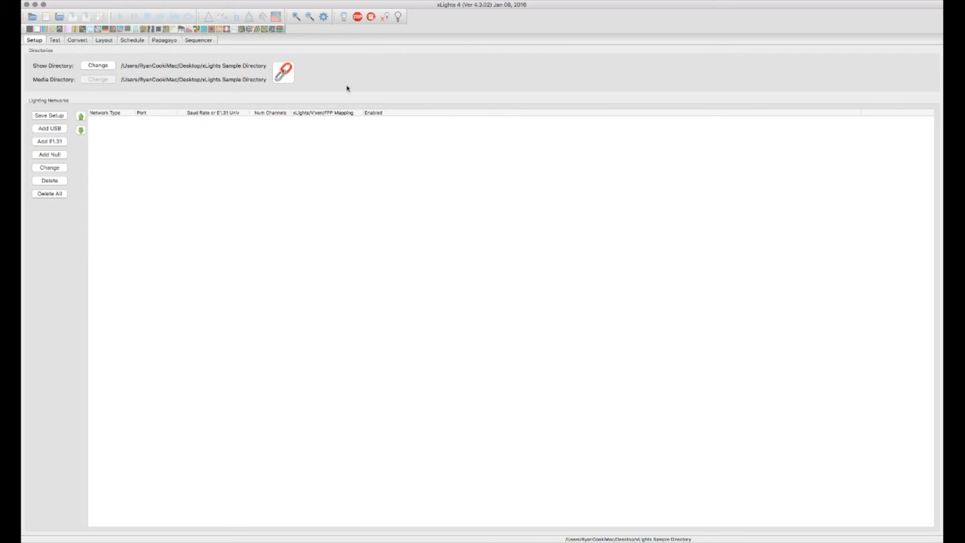
{"action": "mouse_move", "coordinate": [656, 214]}
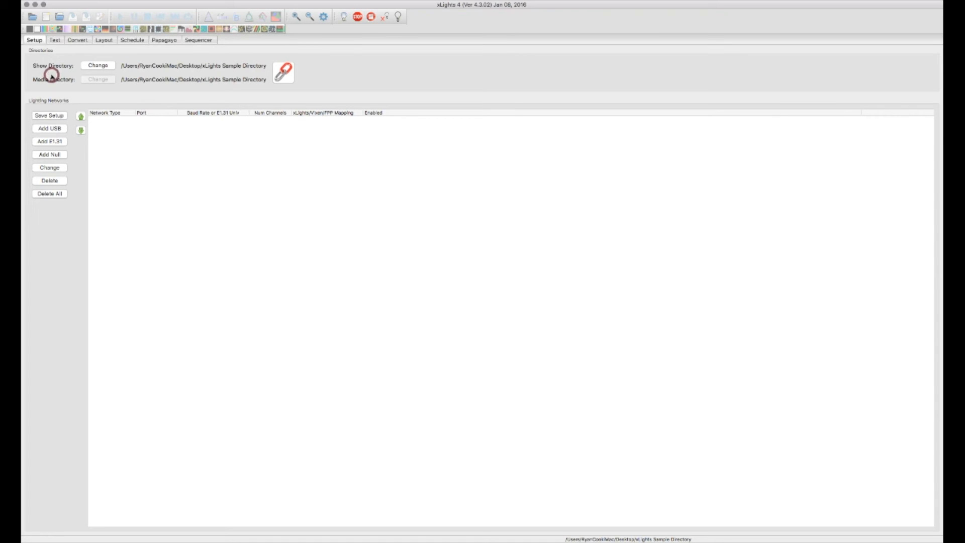
{"action": "mouse_move", "coordinate": [52, 76]}
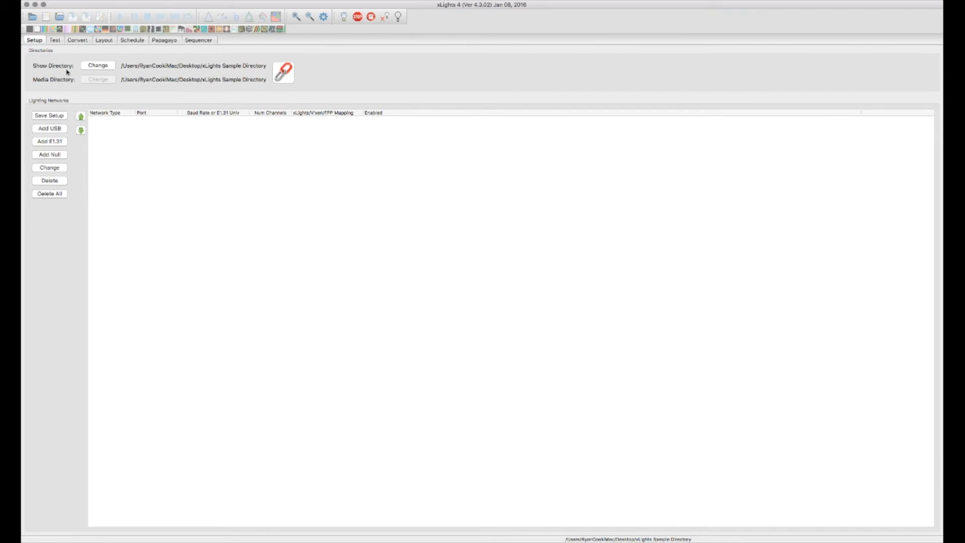
{"action": "mouse_move", "coordinate": [58, 83]}
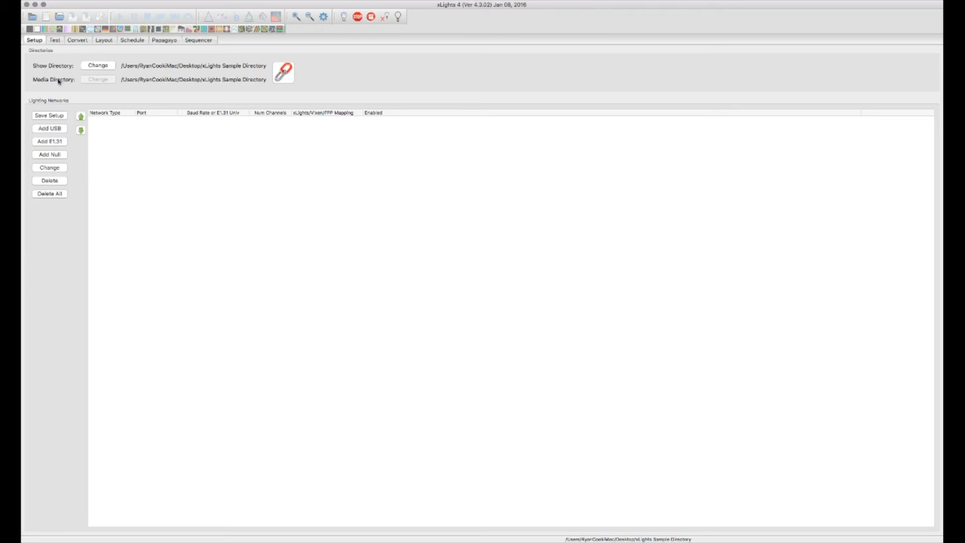
{"action": "mouse_move", "coordinate": [68, 110]}
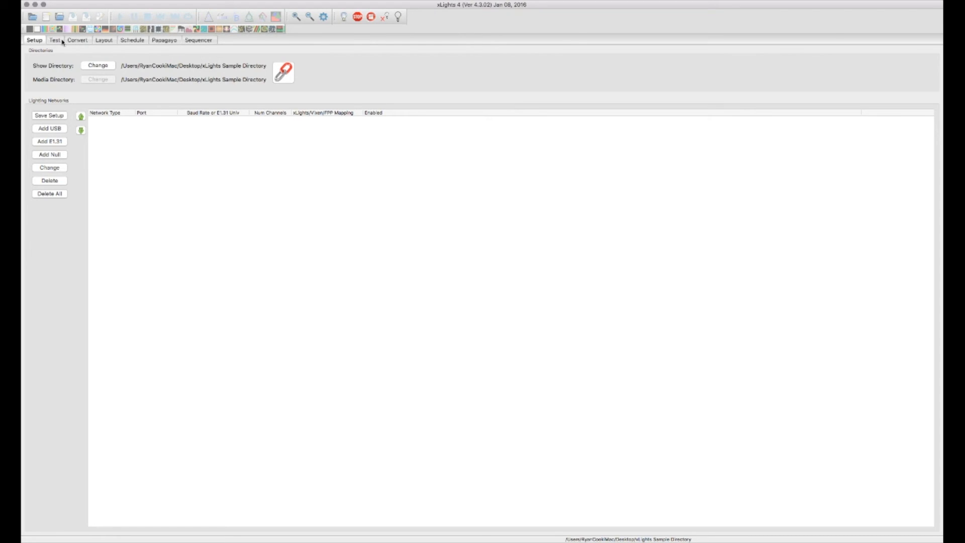
Switch to the Test tab showing test functions and intensity controls.
{"action": "left_click", "coordinate": [56, 40]}
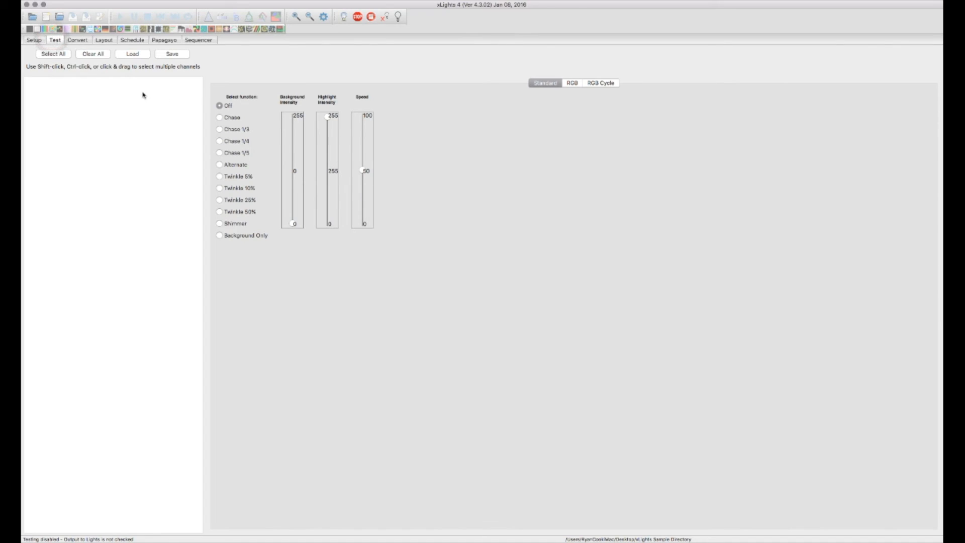
Switch to the Layout tab with its empty black preview area.
{"action": "left_click", "coordinate": [104, 40]}
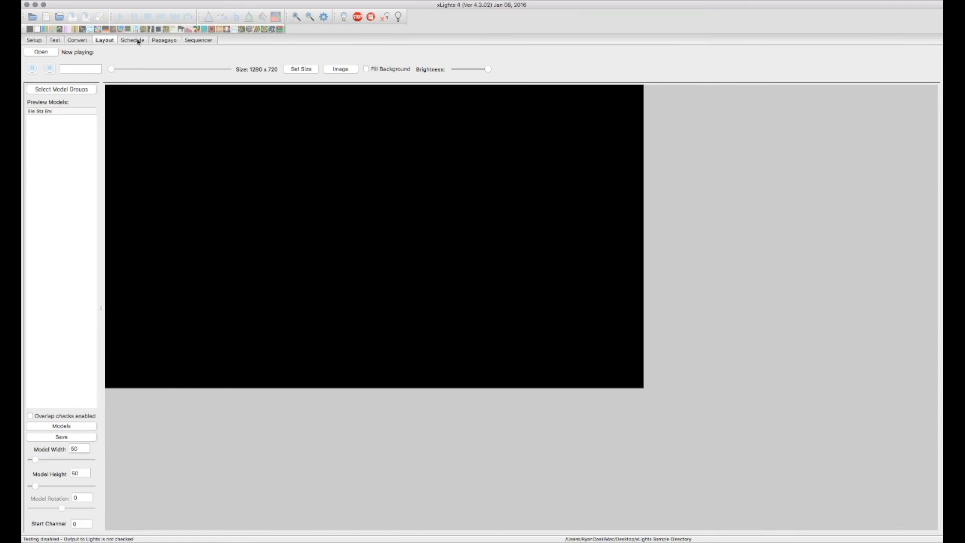
Switch to the Schedule tab showing the calendar, show dates and play log.
{"action": "left_click", "coordinate": [132, 41]}
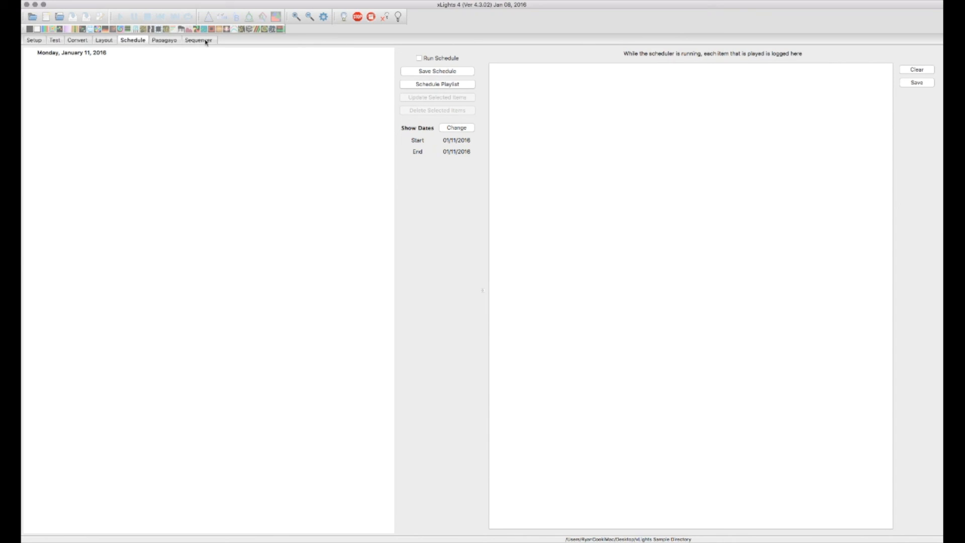
Switch to the Sequencer tab with effects, colour, blending and preview panels.
{"action": "left_click", "coordinate": [199, 39]}
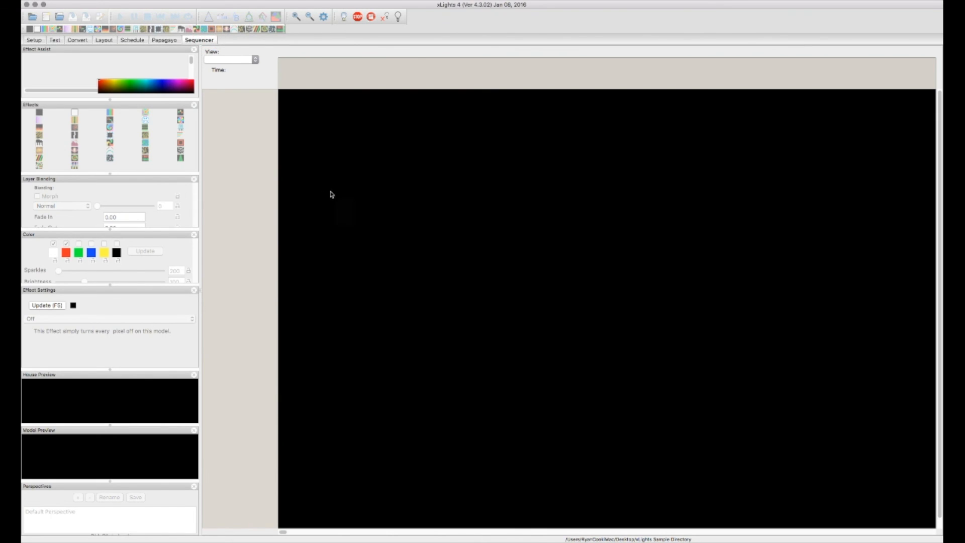
{"action": "mouse_move", "coordinate": [328, 191]}
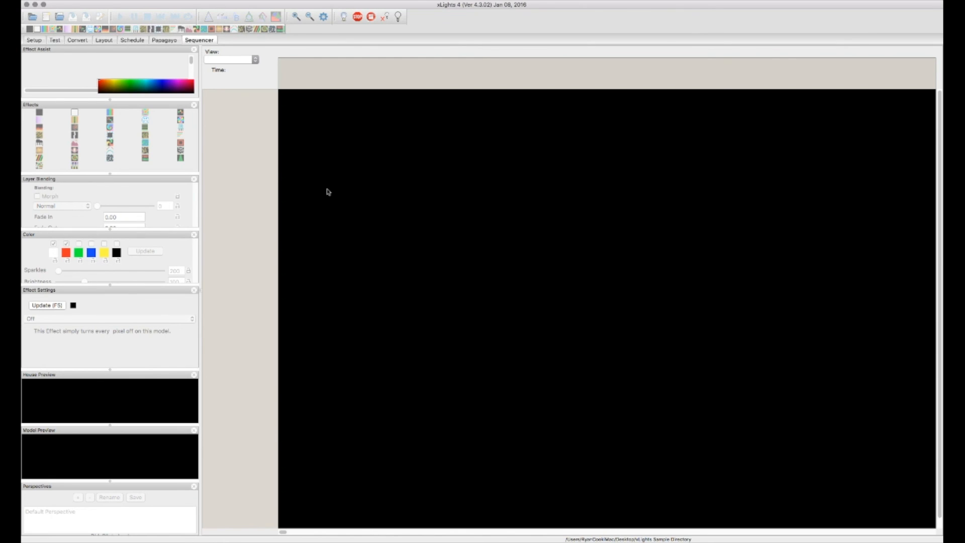
{"action": "mouse_move", "coordinate": [332, 187]}
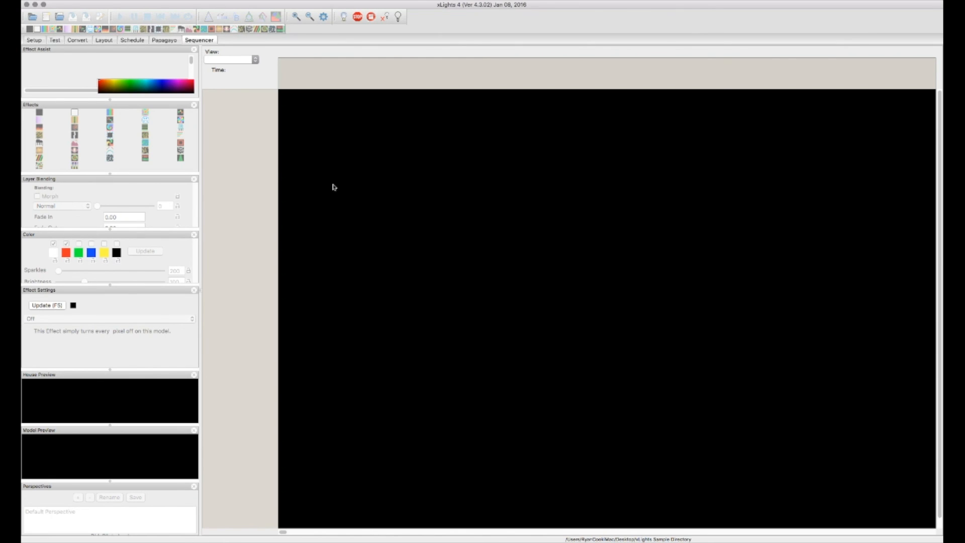
{"action": "mouse_move", "coordinate": [343, 187]}
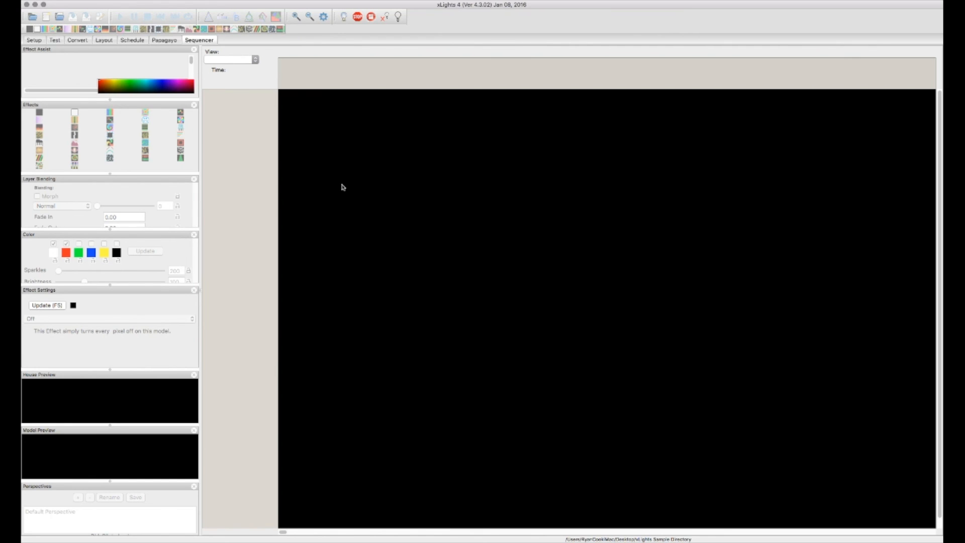
{"action": "mouse_move", "coordinate": [337, 186]}
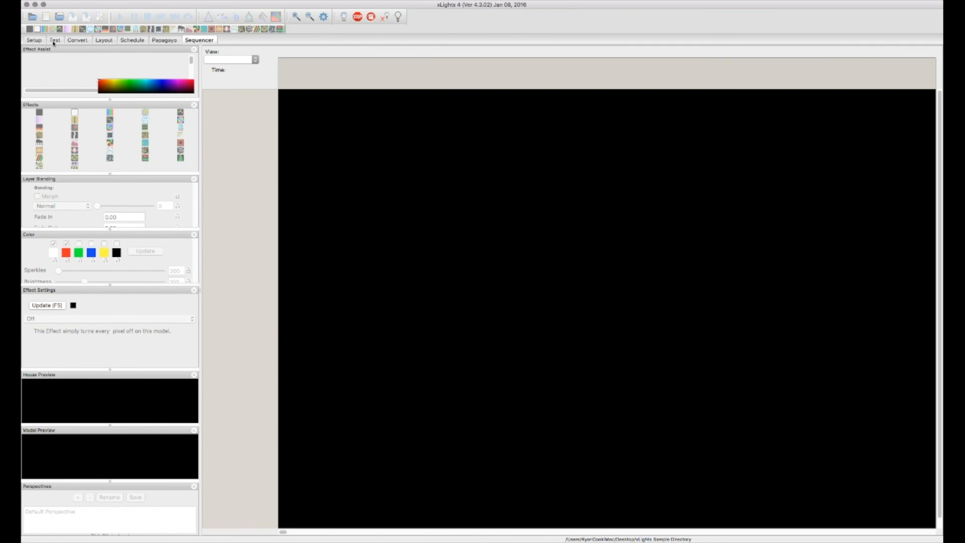
{"action": "mouse_move", "coordinate": [151, 49]}
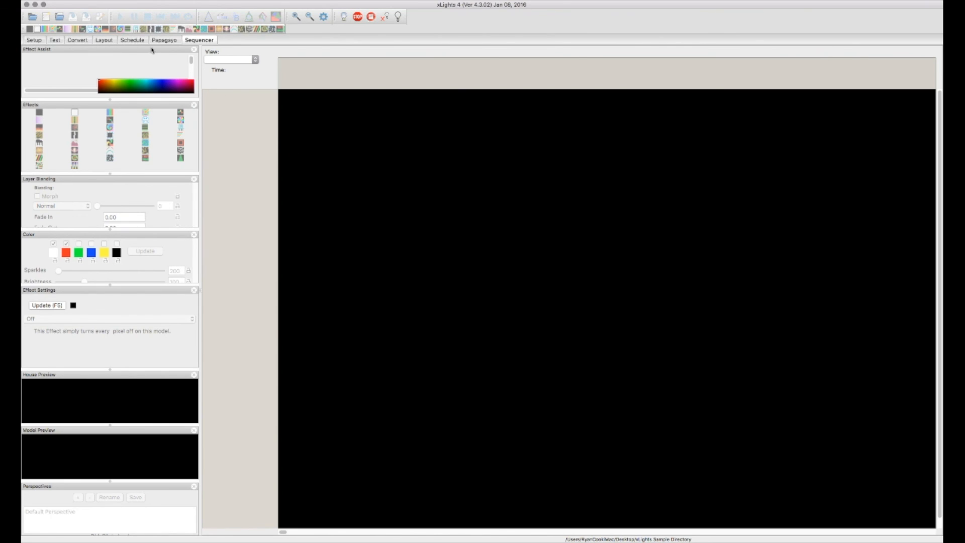